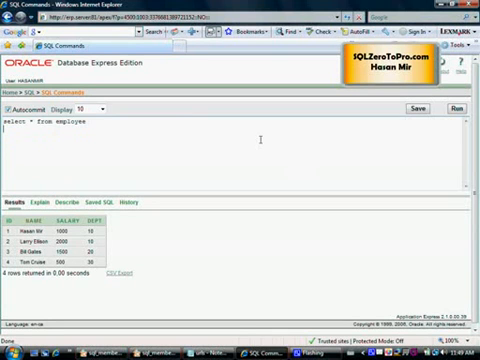
Append WHERE id != 1 AND id != 2 to the SELECT * FROM employee query
{"action": "type", "text": "where id != 1"}
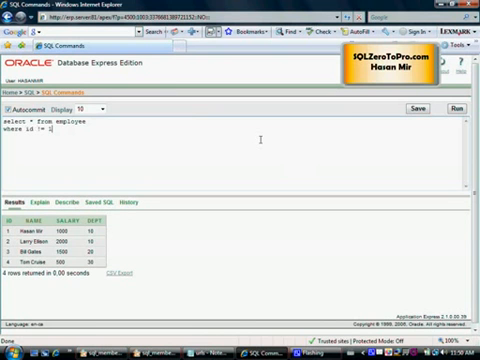
{"action": "type", "text": "and"}
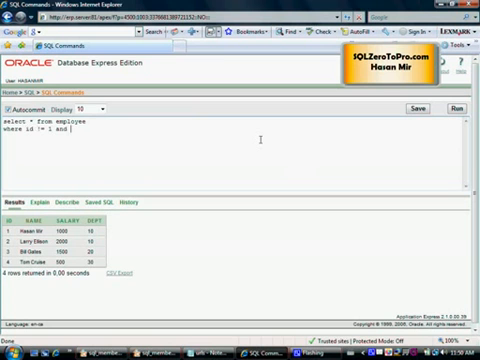
{"action": "type", "text": "id !="}
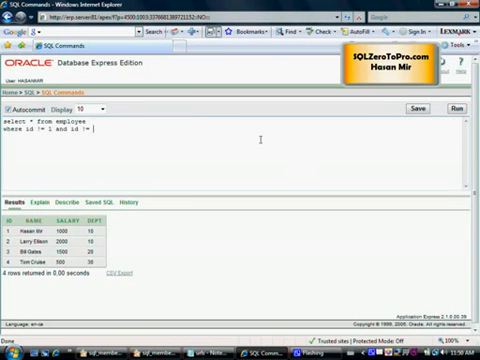
{"action": "type", "text": "2"}
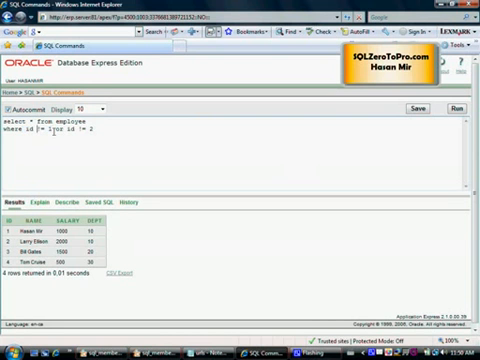
{"action": "double_click", "coordinate": [80, 136]}
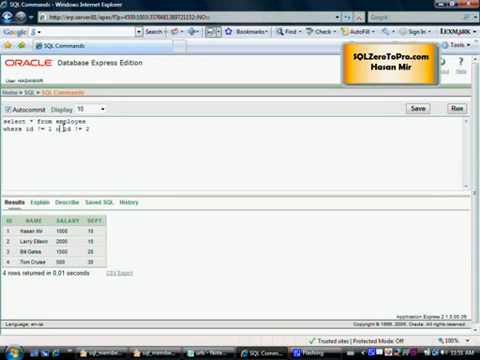
Run the id-exclusion query returning two employees and begin a second SELECT using NOT
{"action": "type", "text": "and"}
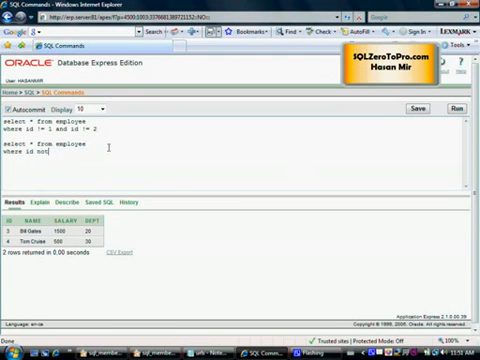
Complete the second query's condition as WHERE id NOT IN (1,2)
{"action": "type", "text": "in ("}
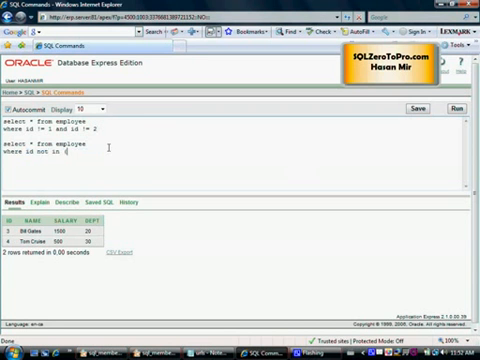
{"action": "type", "text": "(1,2)"}
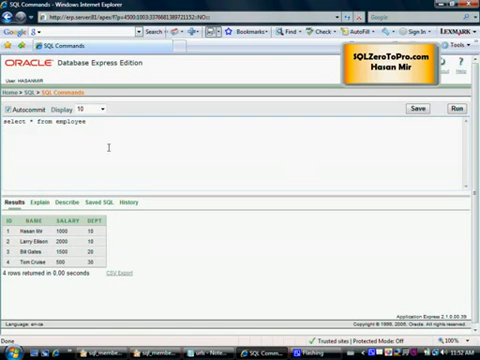
{"action": "type", "text": "where"}
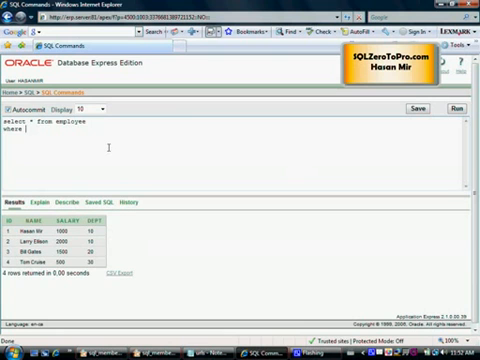
{"action": "type", "text": "nam"}
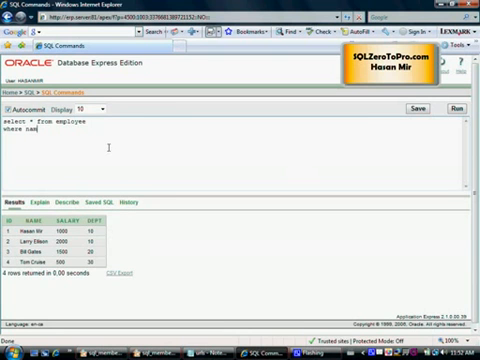
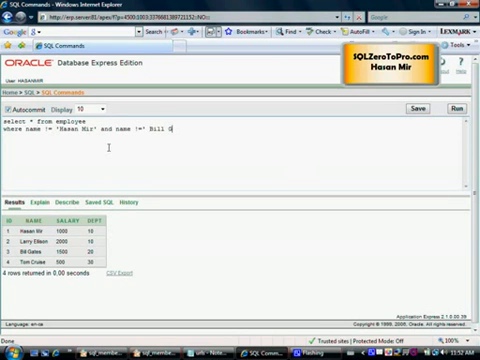
{"action": "type", "text": "ates'"}
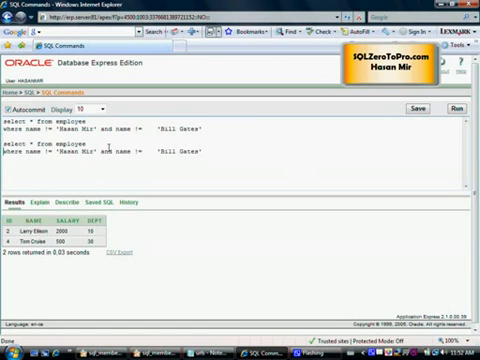
Begin a NOT IN version of the name query below the first
{"action": "type", "text": "not in ("}
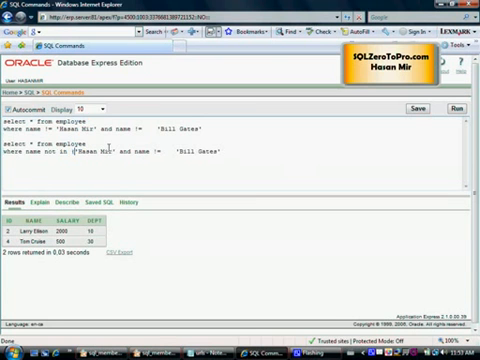
{"action": "double_click", "coordinate": [130, 156]}
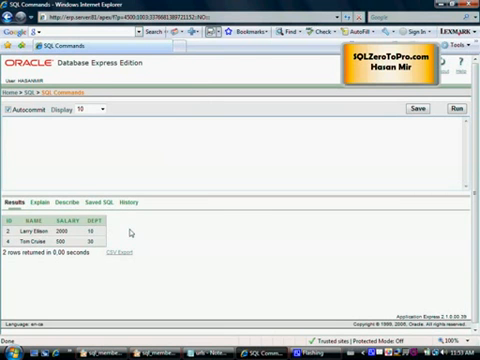
{"action": "mouse_move", "coordinate": [232, 216]}
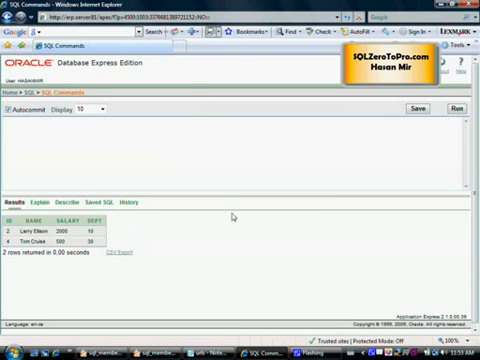